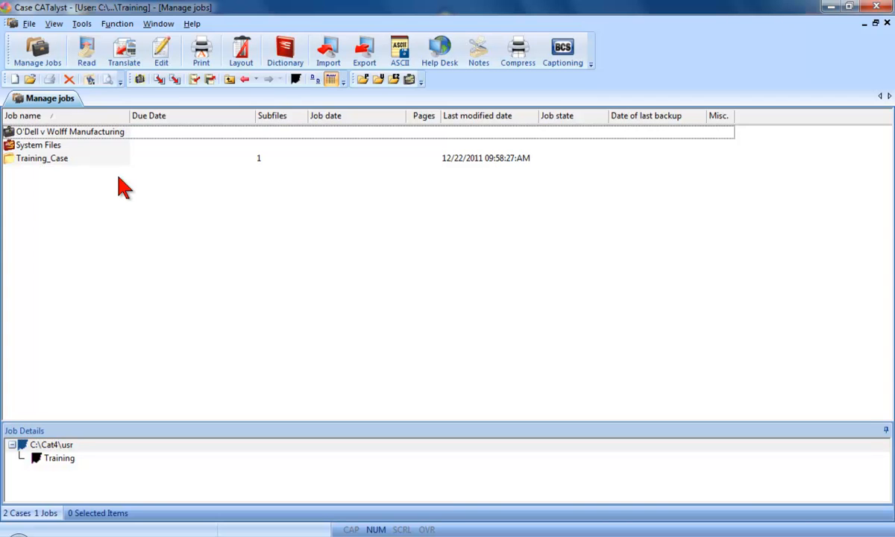
double_click(70, 131)
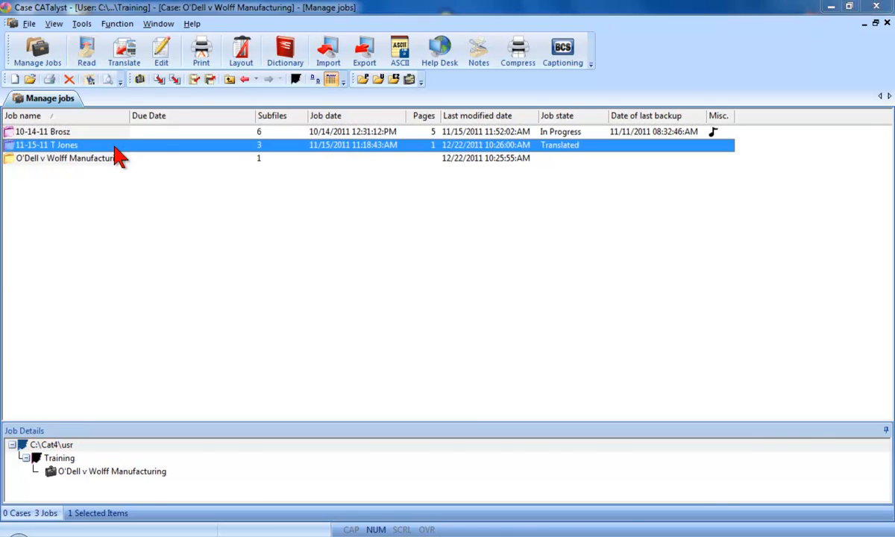
double_click(47, 145)
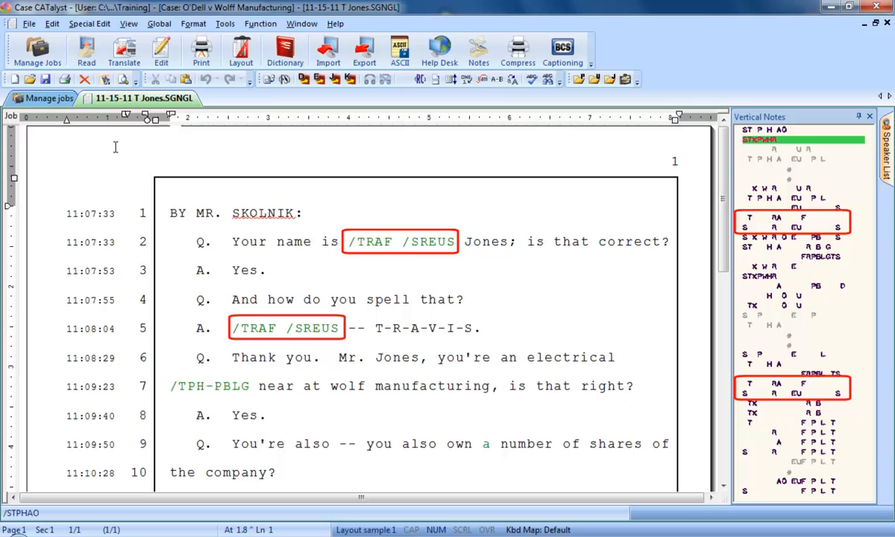
click(170, 212)
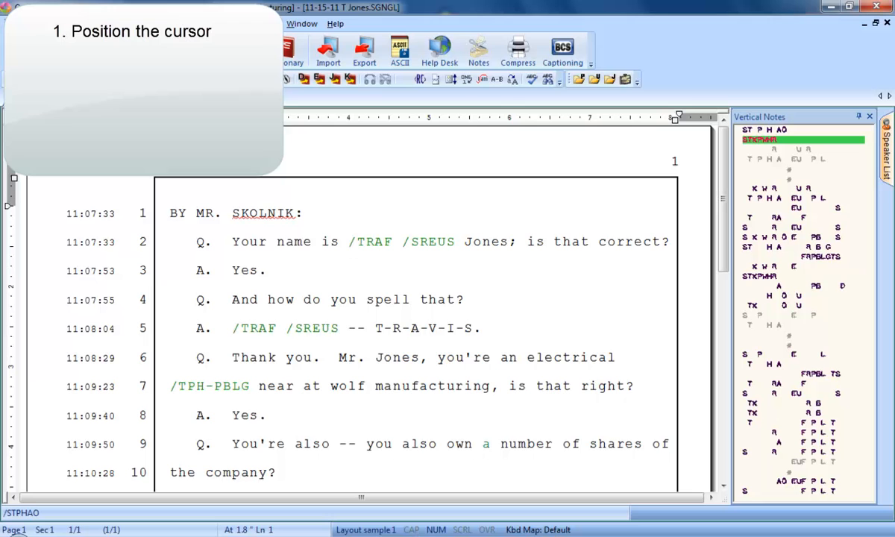
- Jump to the untranslate on line 2 and mark the strokes /TRAF /SREUS
key(f8)
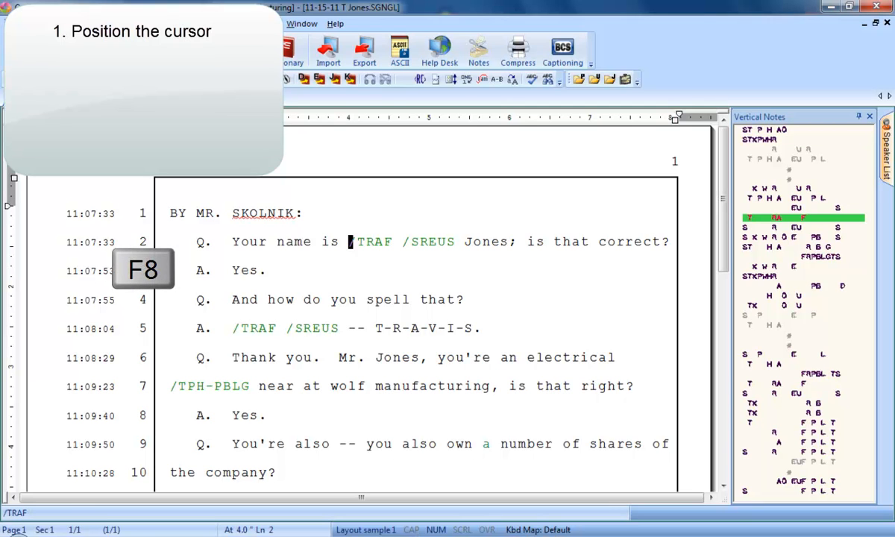
key(f8)
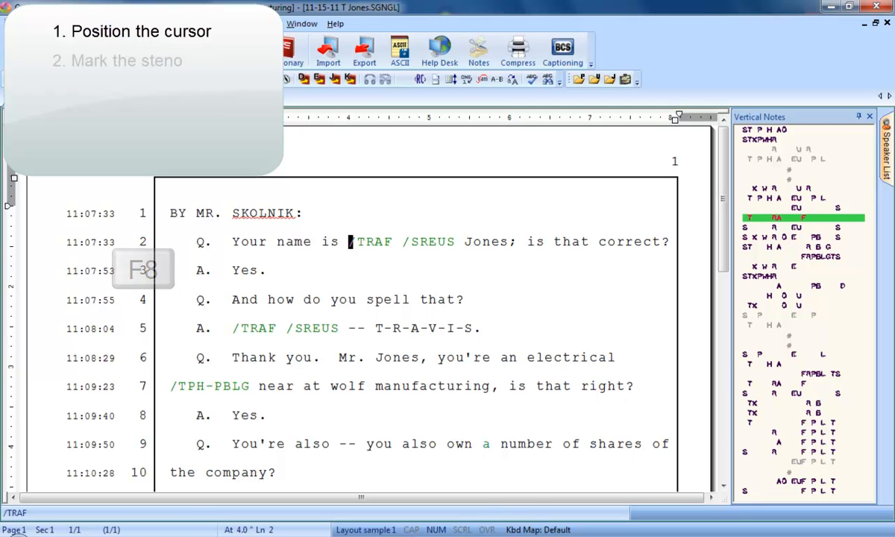
key(f8)
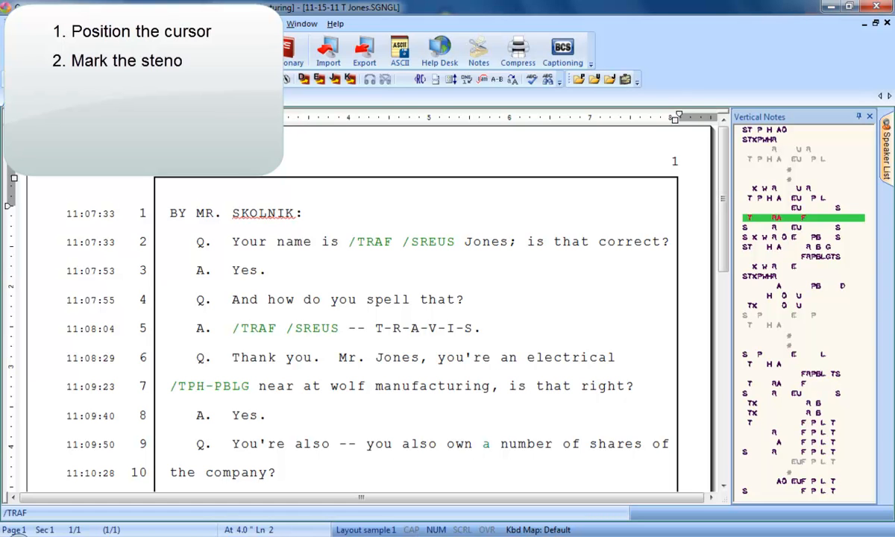
key(shift+Right)
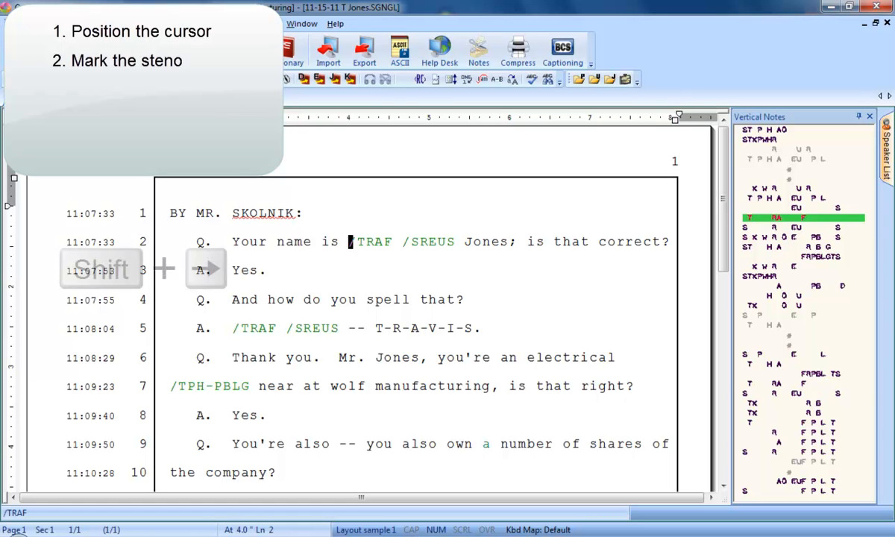
key(shift+right)
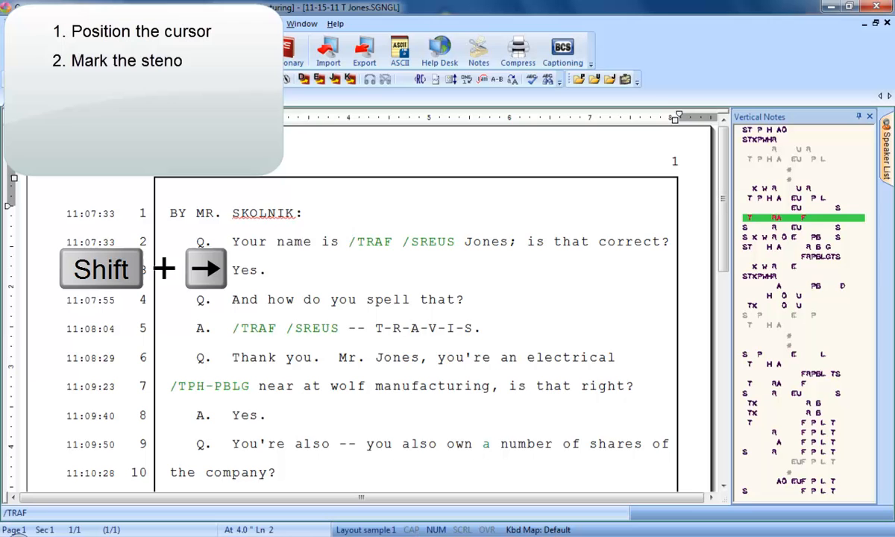
key(shift+right)
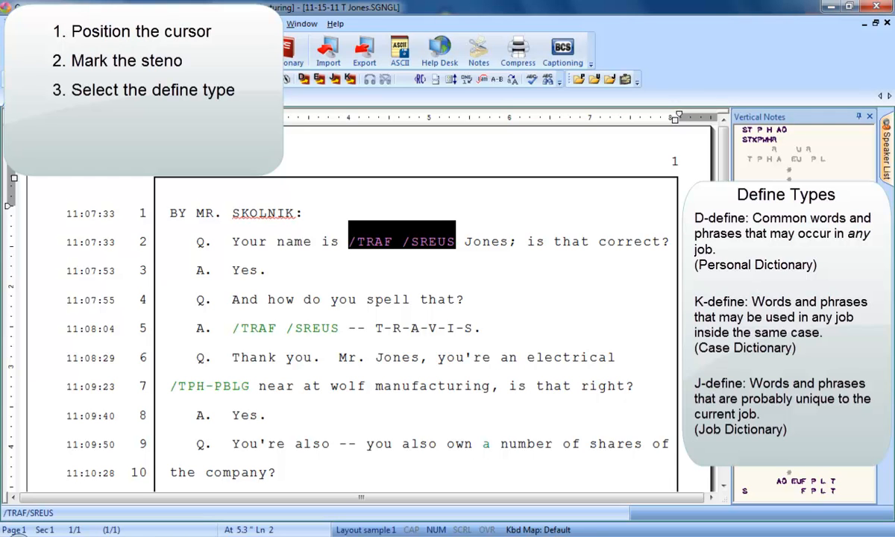
click(401, 240)
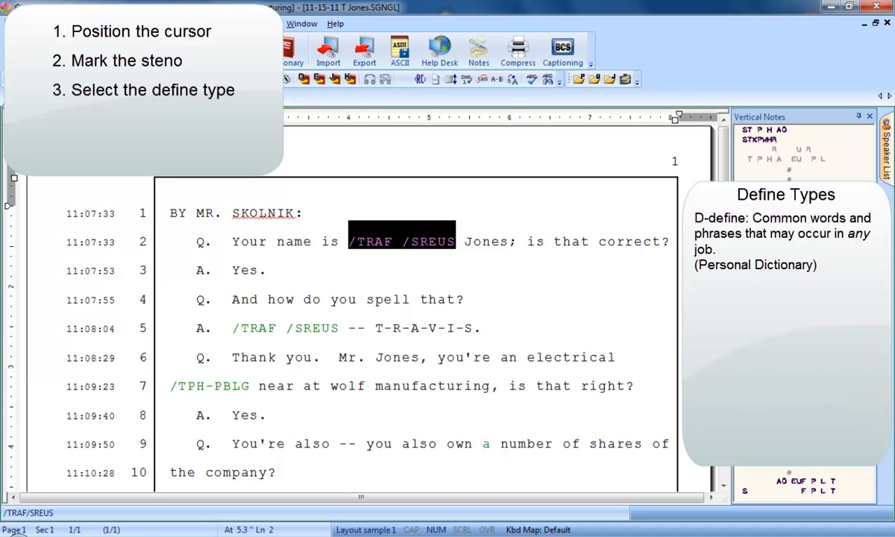
key(ctrl+d)
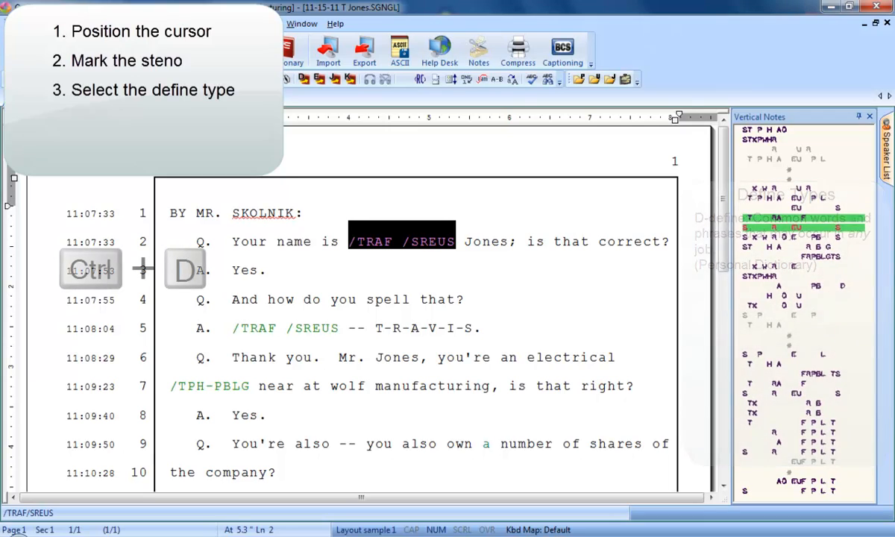
- D-Define /TRAF /SREUS as 'Travis' and save the entry
key(ctrl+d)
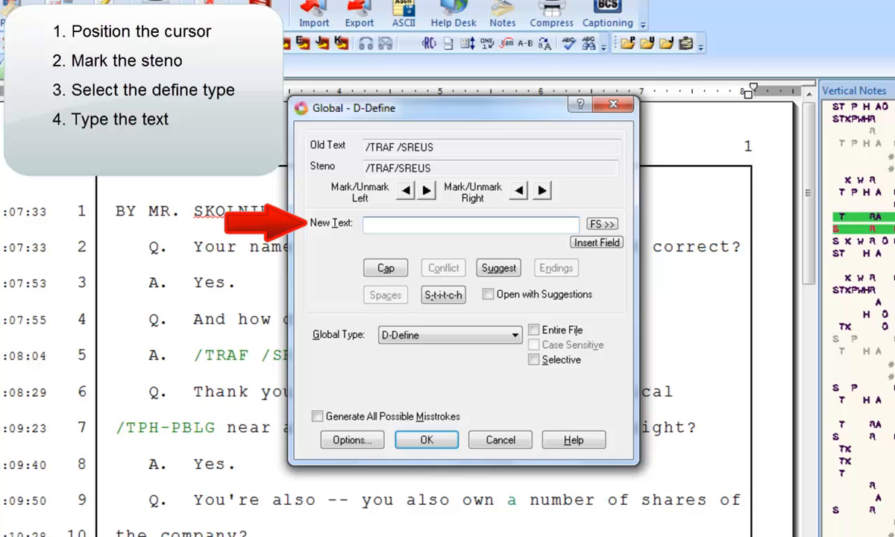
text(Travis)
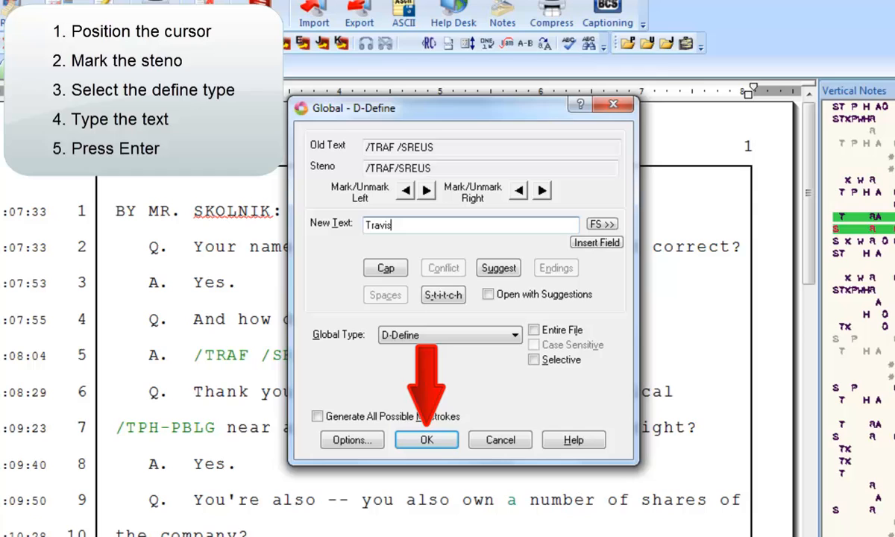
click(426, 439)
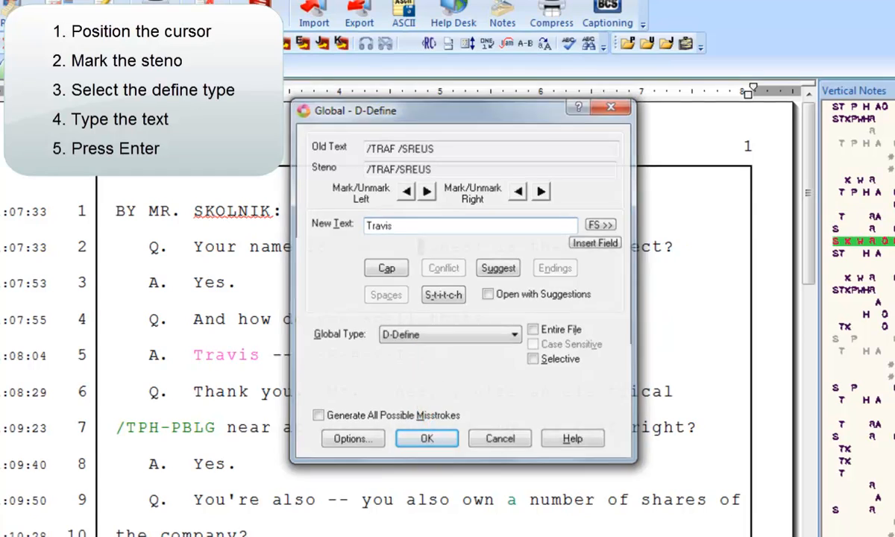
click(426, 438)
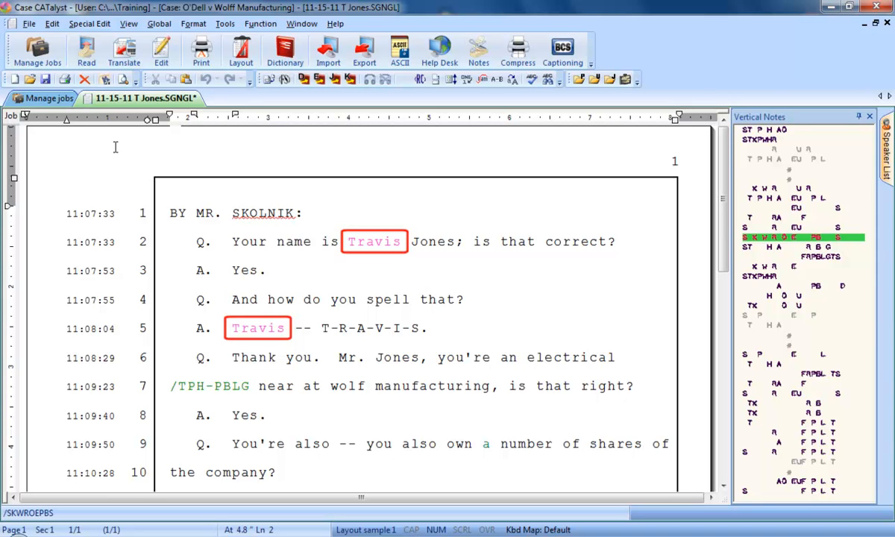
click(410, 241)
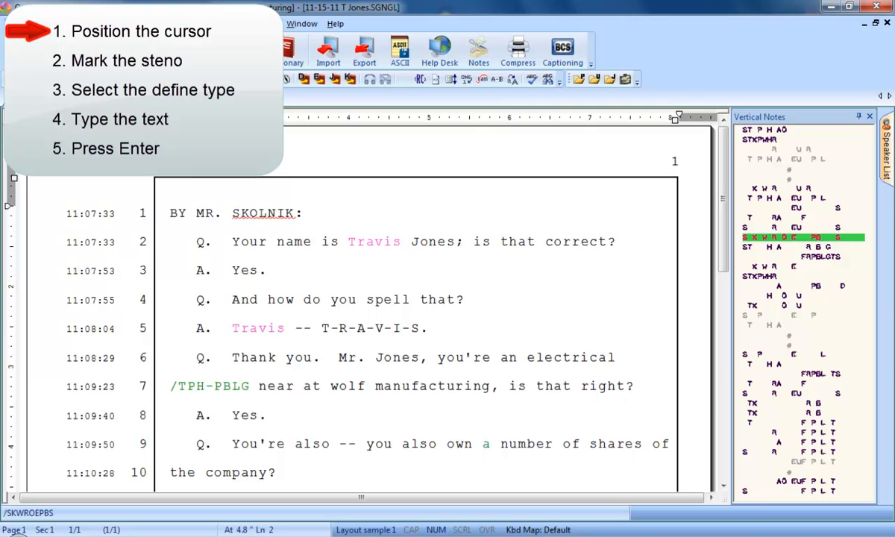
- Jump to line 7, mark /TPH-PBLG near, and bring up the D-Define dialog
key(f8)
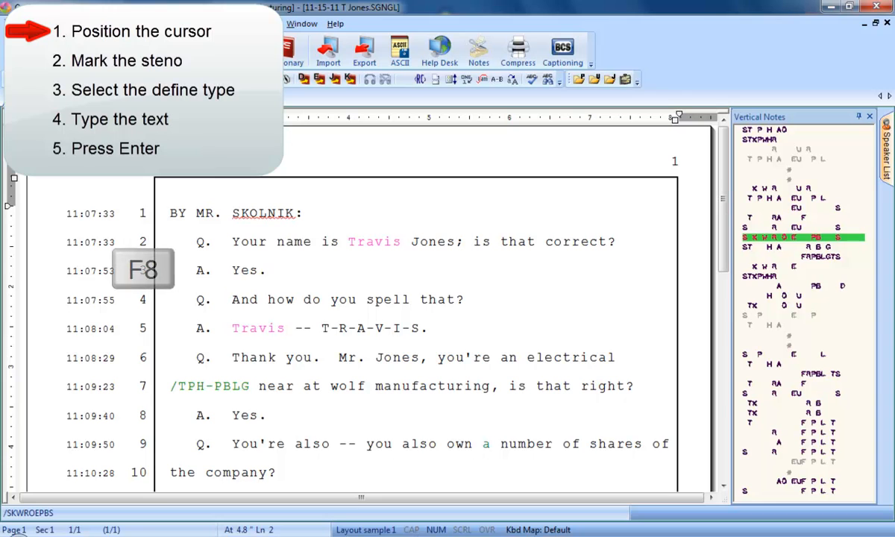
key(f8)
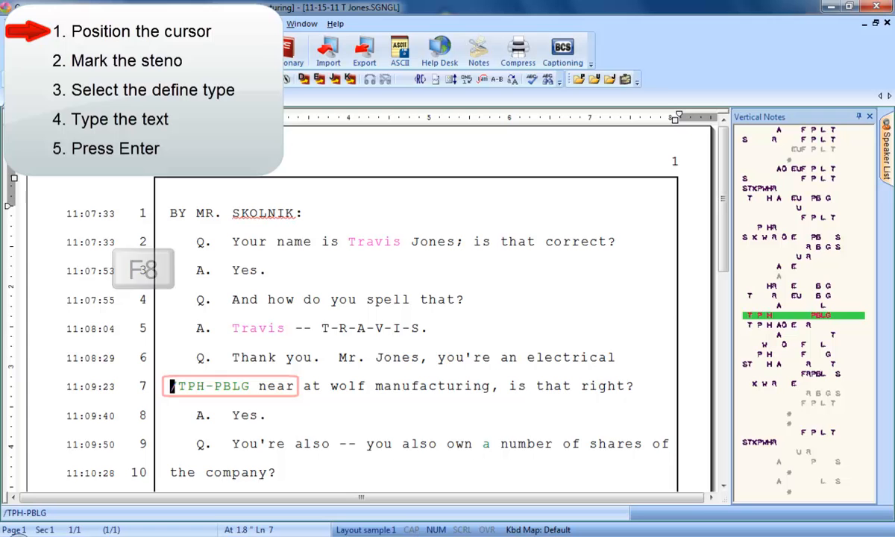
key(f8)
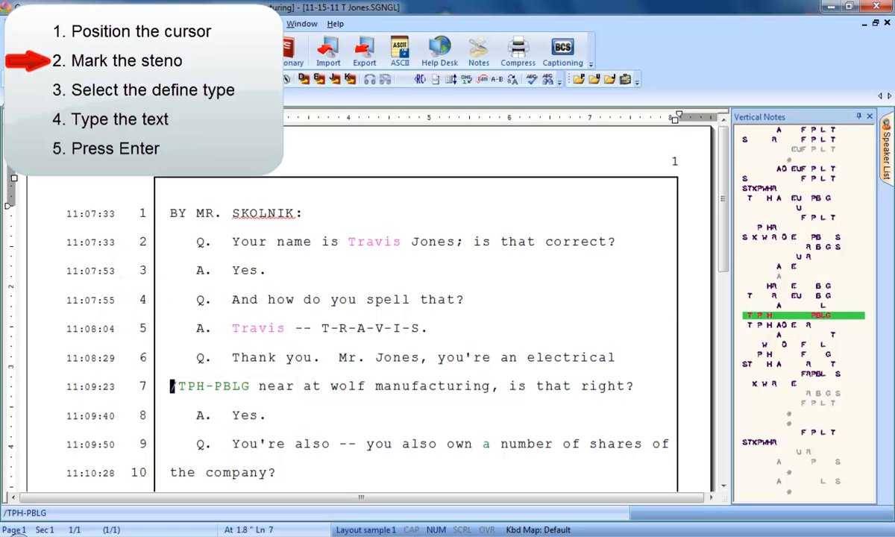
key(shift+Right)
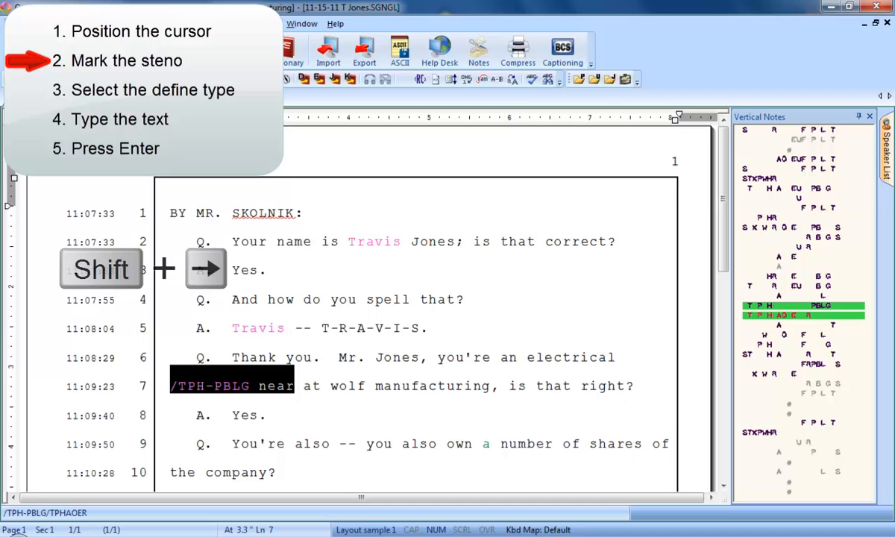
key(shift+right)
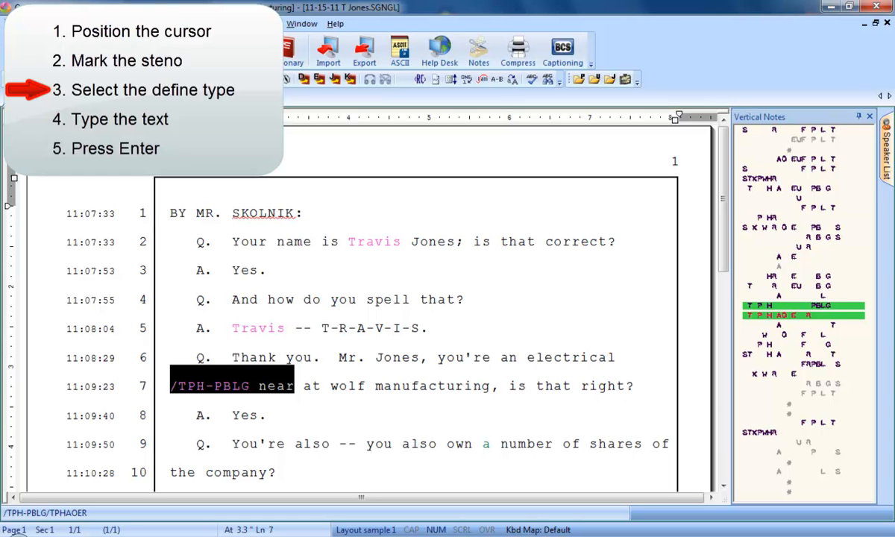
key(Ctrl+d)
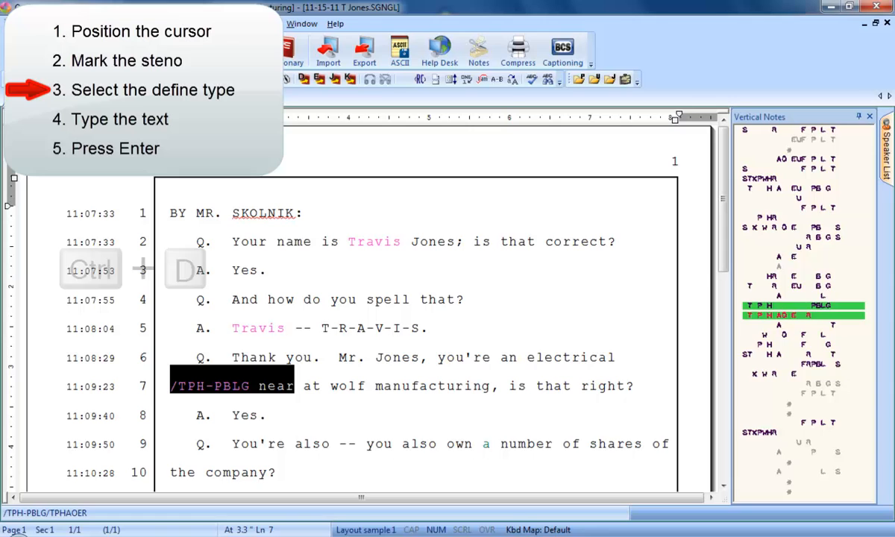
key(ctrl+d)
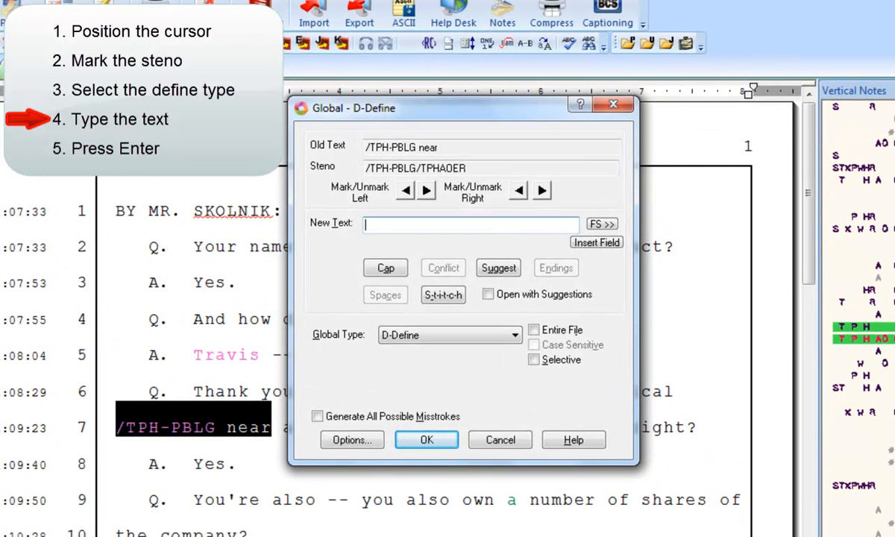
- Enter 'engineer' as the new text and confirm the D-Define
text(e)
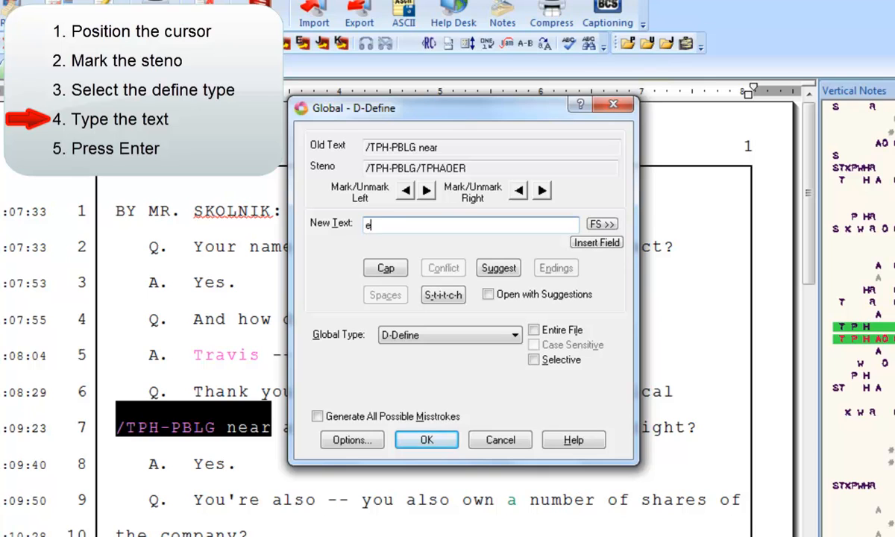
text(ngineer)
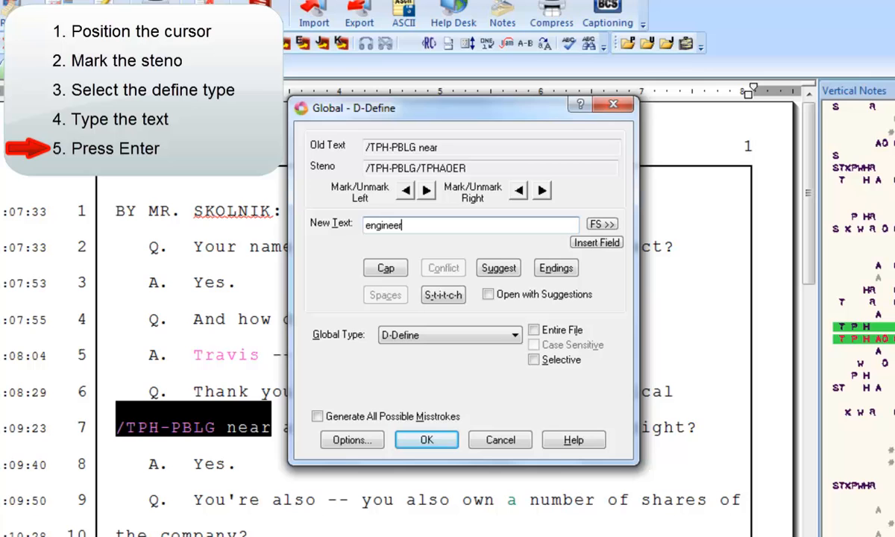
click(425, 439)
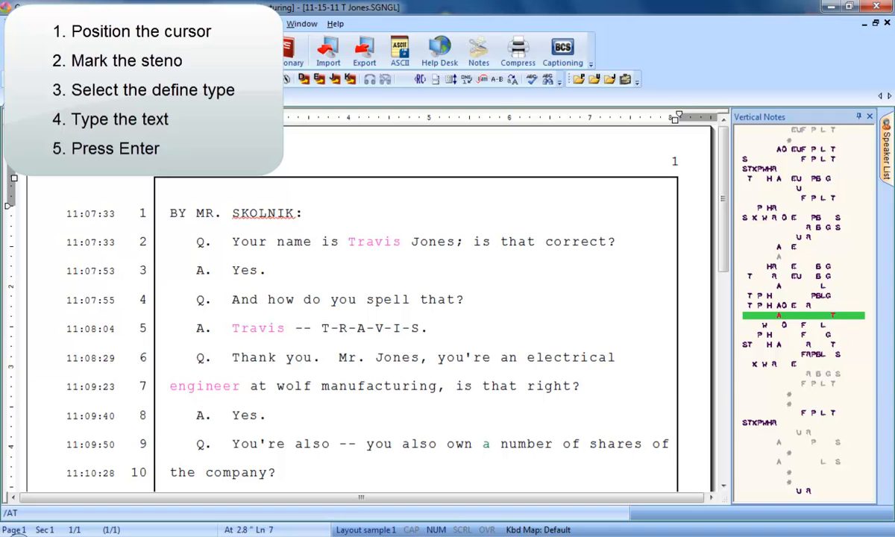
- Mark the words 'wolf manufacturing' after engineer on line 7
click(252, 385)
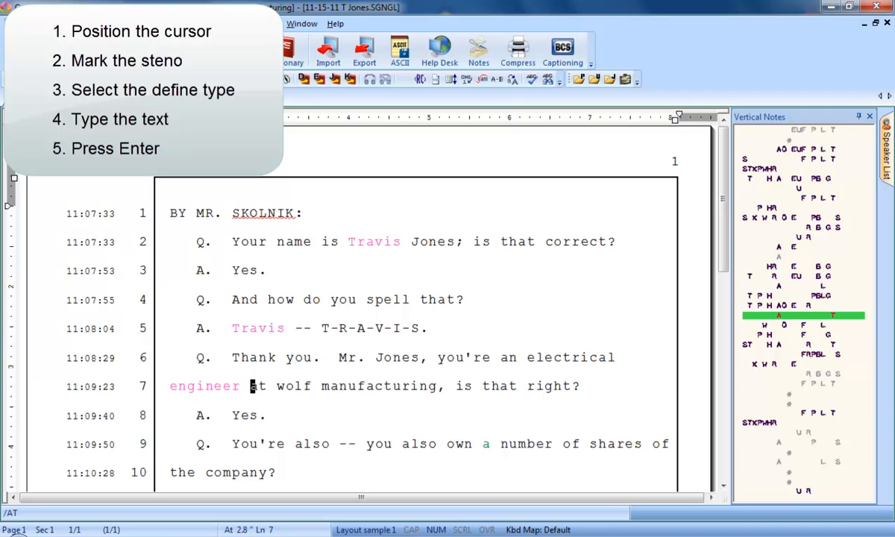
drag(277, 386, 436, 385)
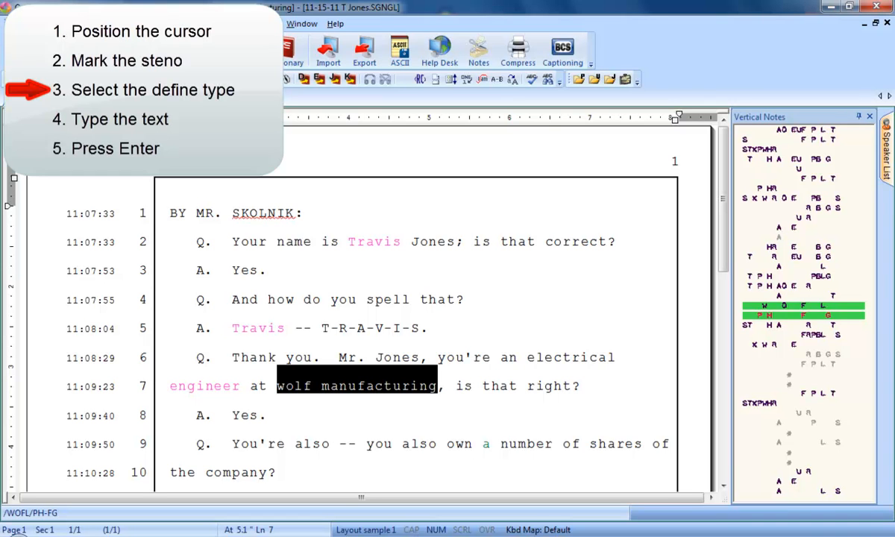
- K-Define the marked 'wolf manufacturing' as 'Wolff Manufacturing'
key(ctrl+k)
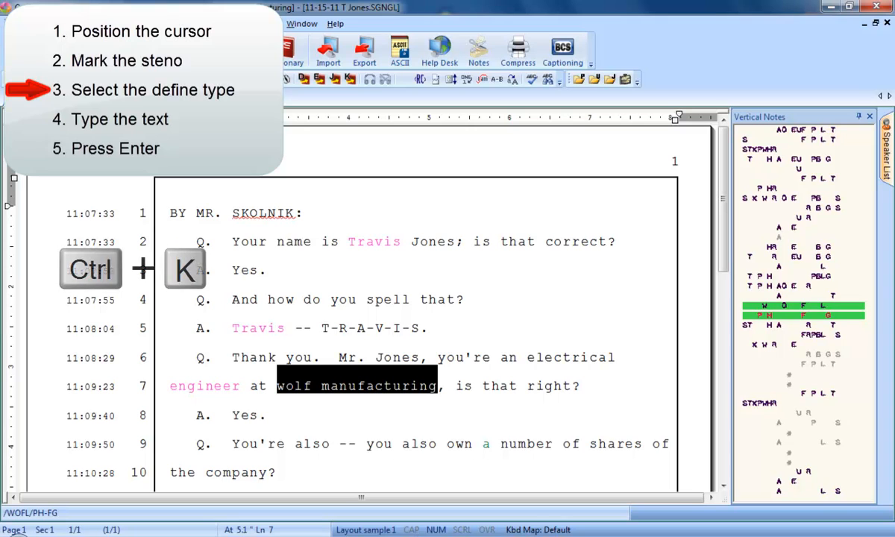
key(ctrl+k)
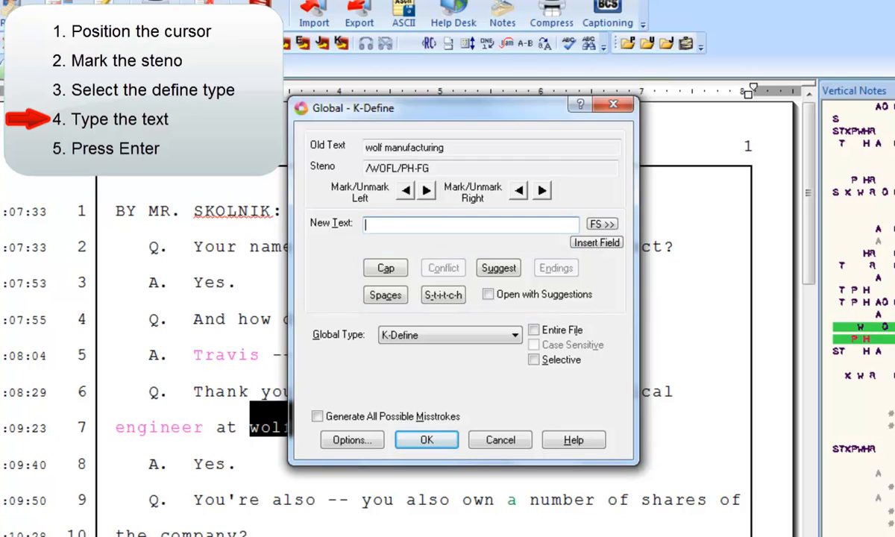
mouse_move(302, 282)
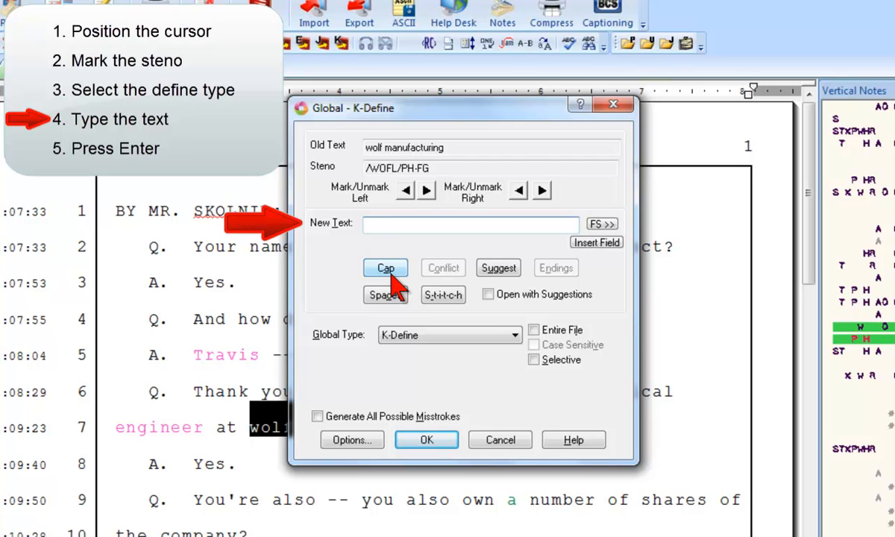
text(Wolf Manufacturing)
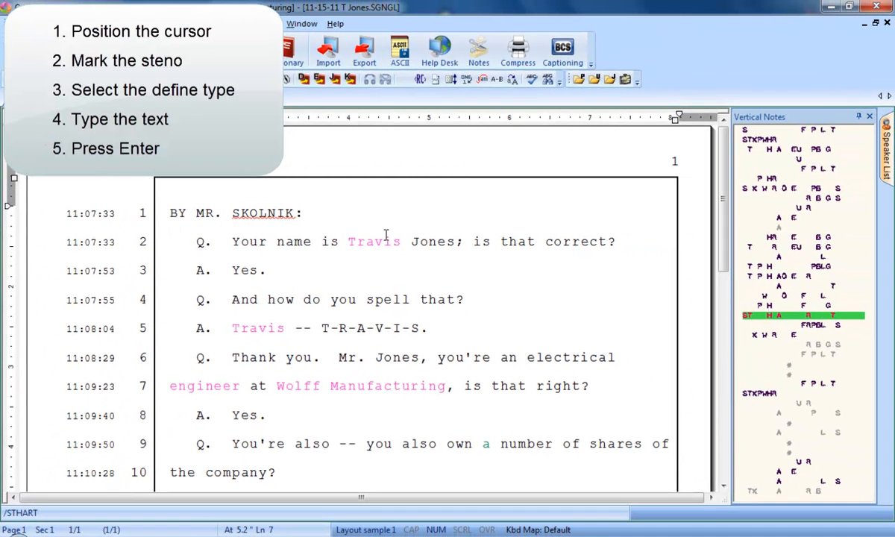
click(448, 385)
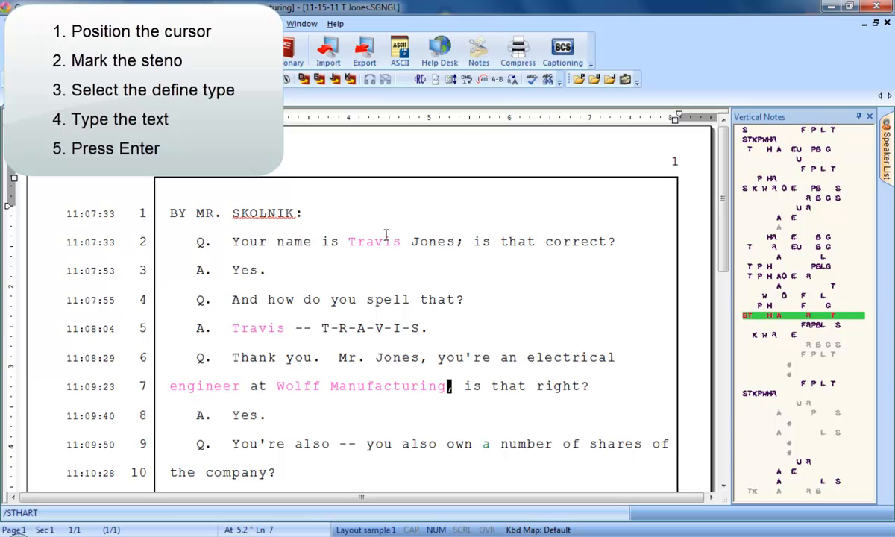